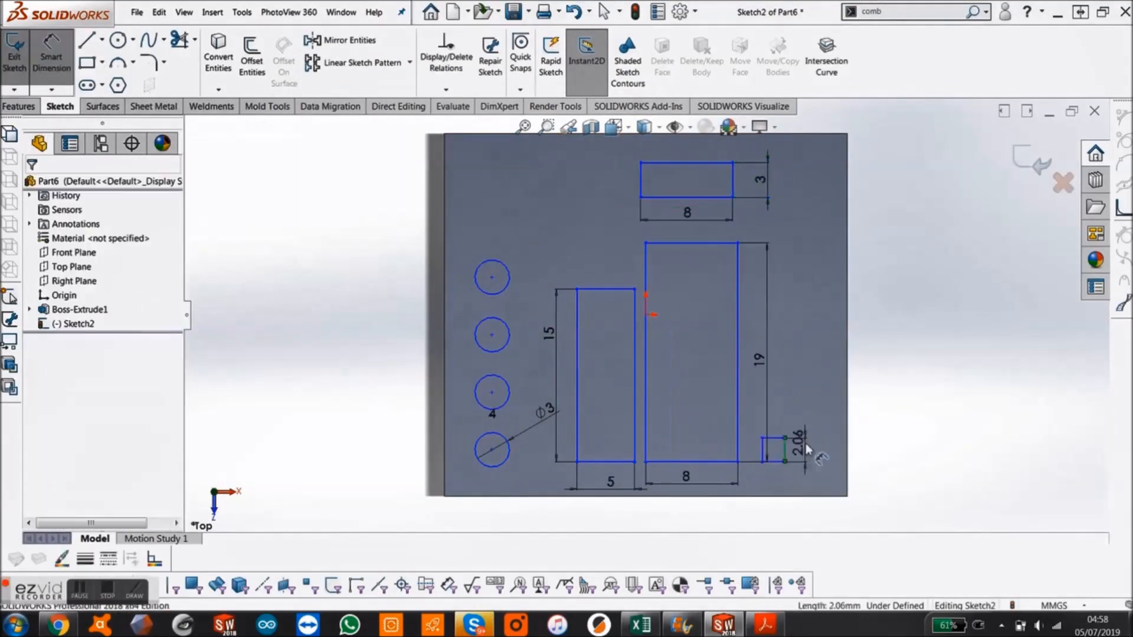
Step: Place the 2.06 mm height dimension on the small rectangle's vertical edge
left_click(14, 55)
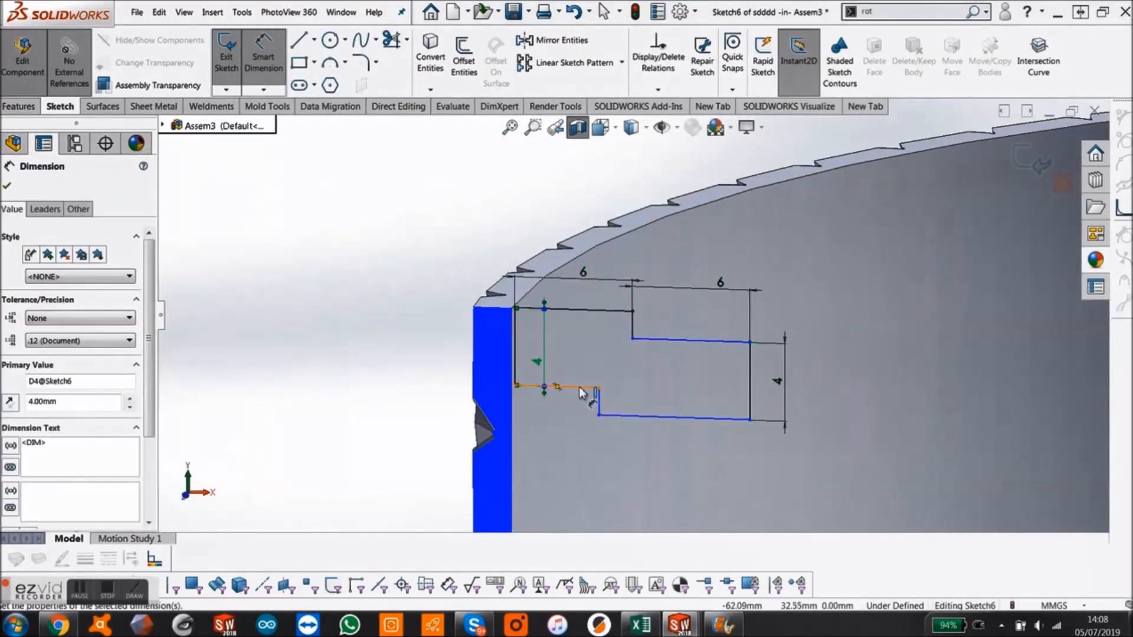
Step: Finish the profile dimensions and rim offset, then bring up PrusaSlicer's model import chooser
left_click(226, 57)
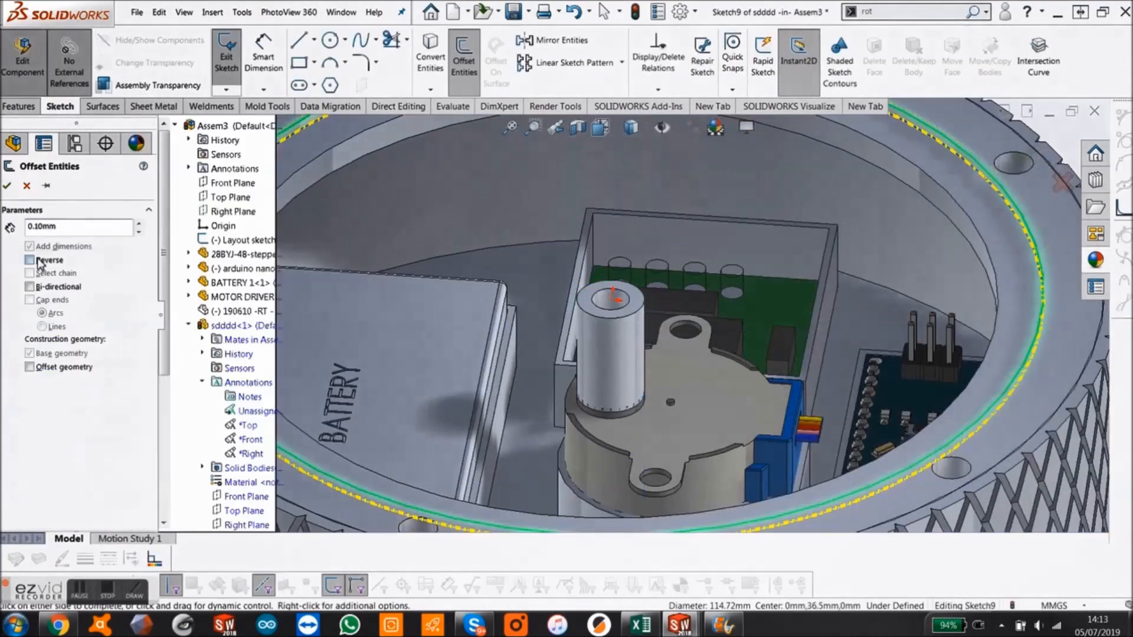
left_click(227, 55)
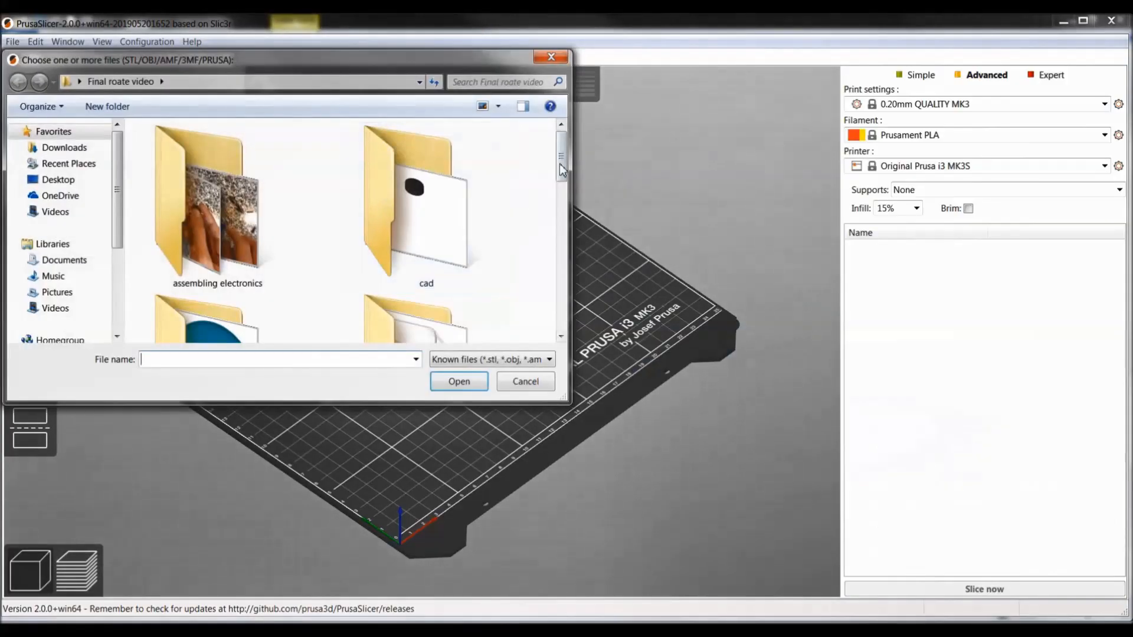
Step: Load Assem3.STL onto the Prusa i3 MK3S bed and slice it at 20% infill
left_click(426, 202)
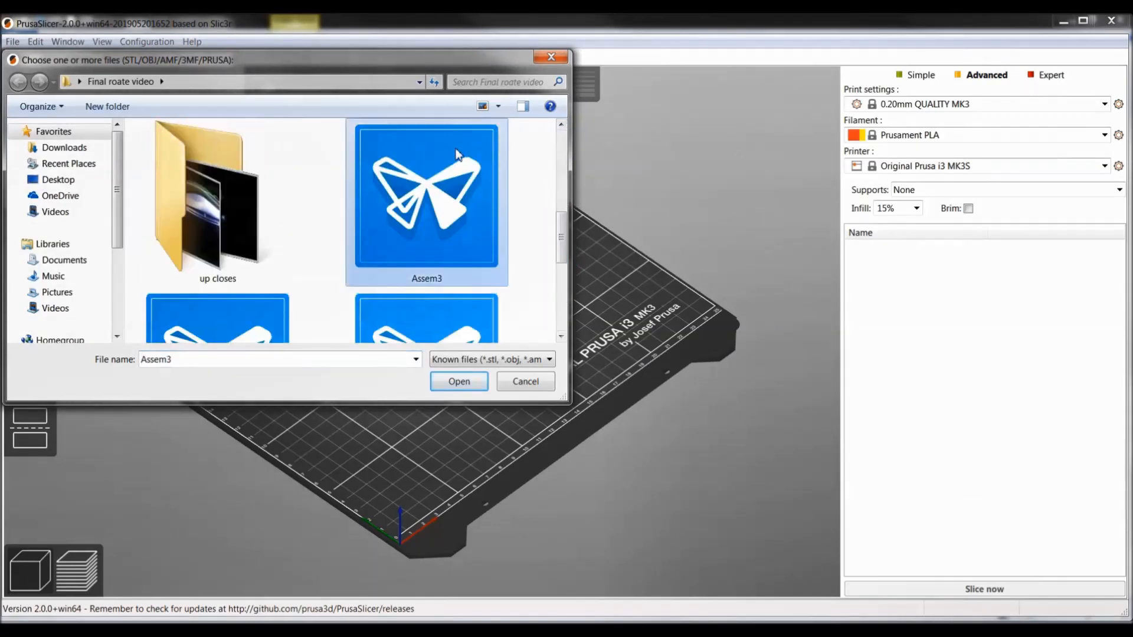
left_click(458, 381)
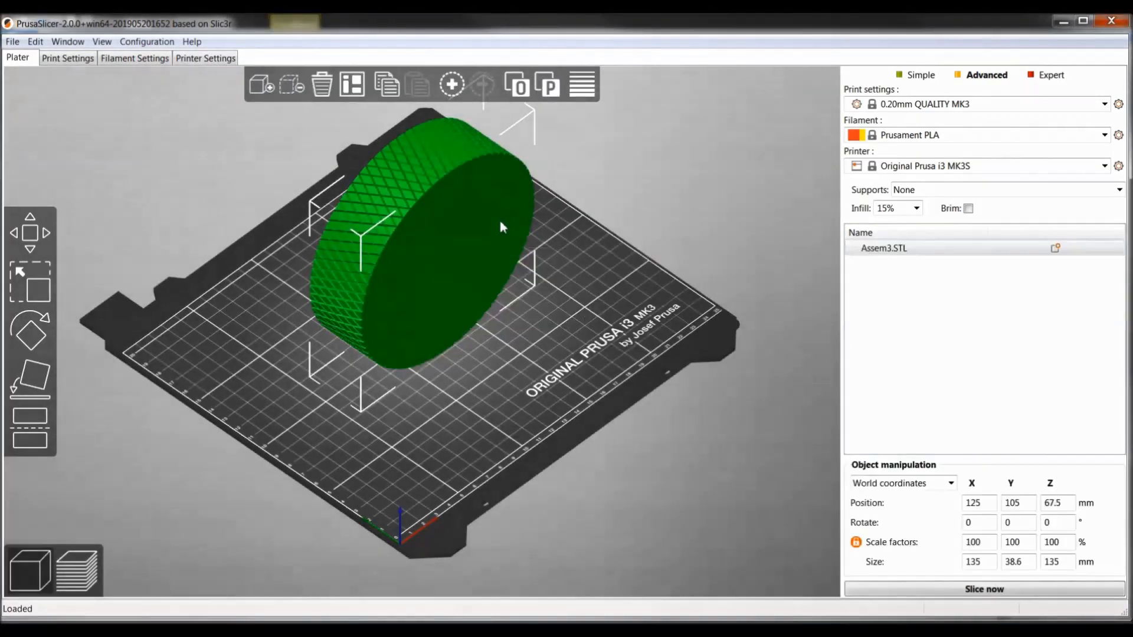
left_click(982, 588)
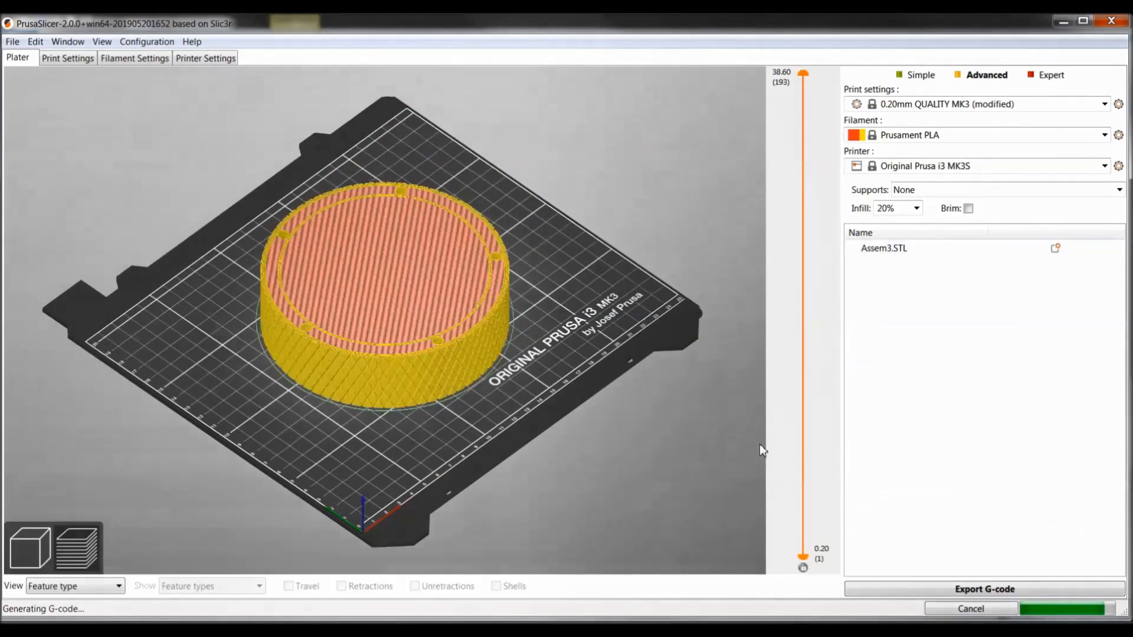